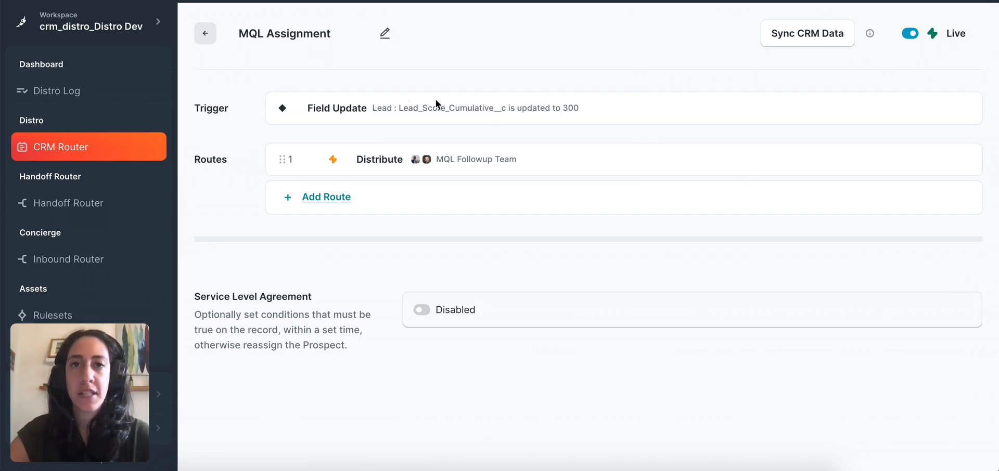
mouse_move(550, 174)
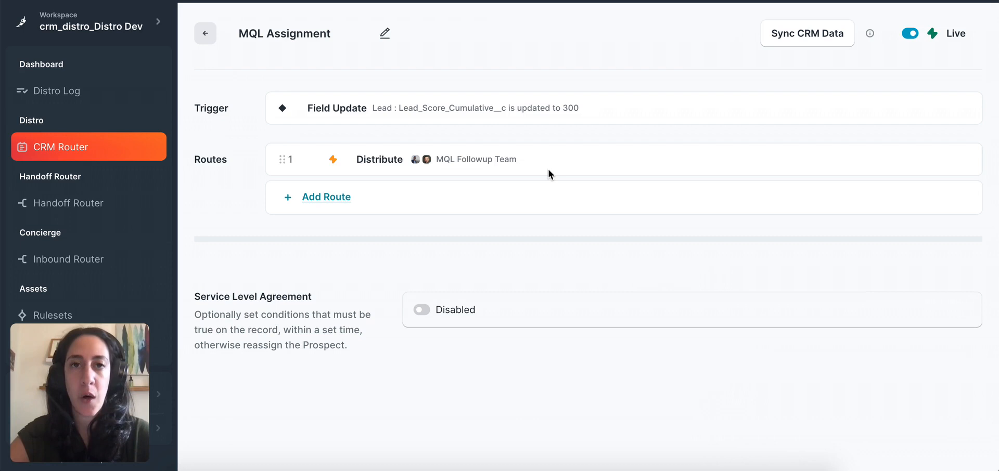
mouse_move(455, 115)
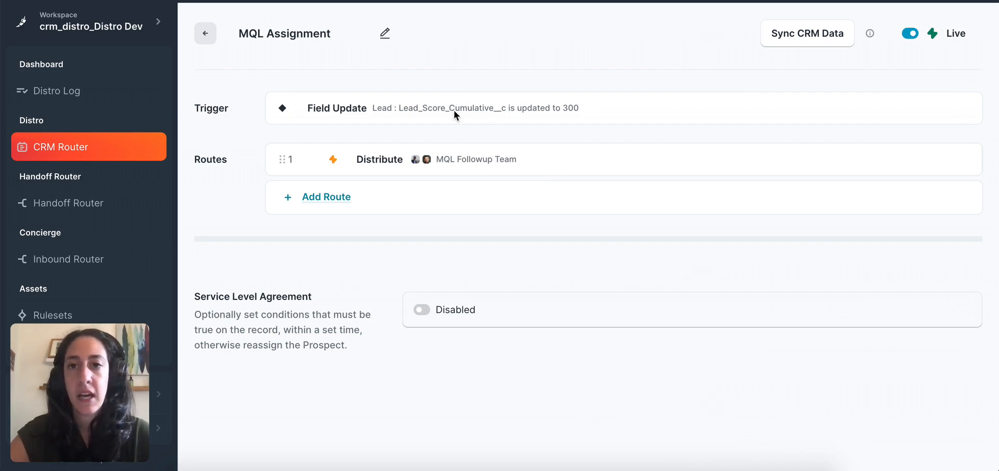
Step: Review the MQL Assignment trigger: Lead, Lead Score (Cumulative), is greater than, 300
left_click(456, 108)
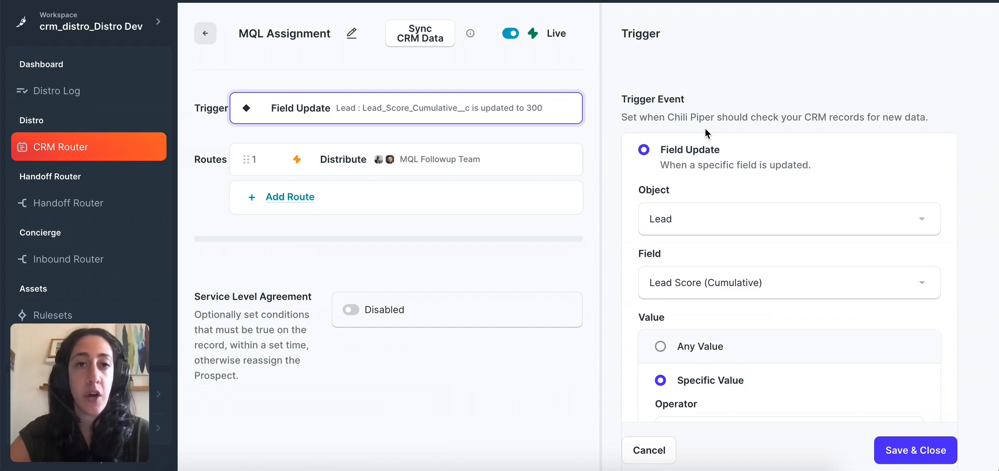
scroll("down", 3)
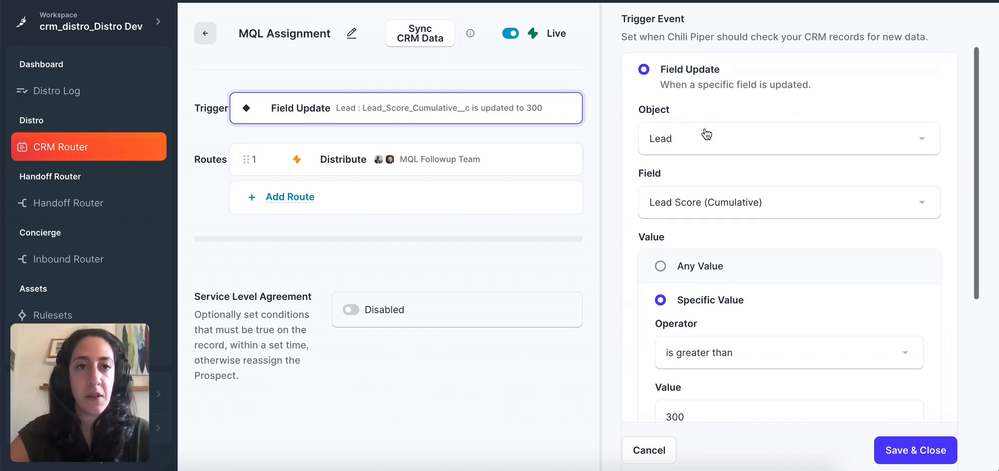
mouse_move(674, 149)
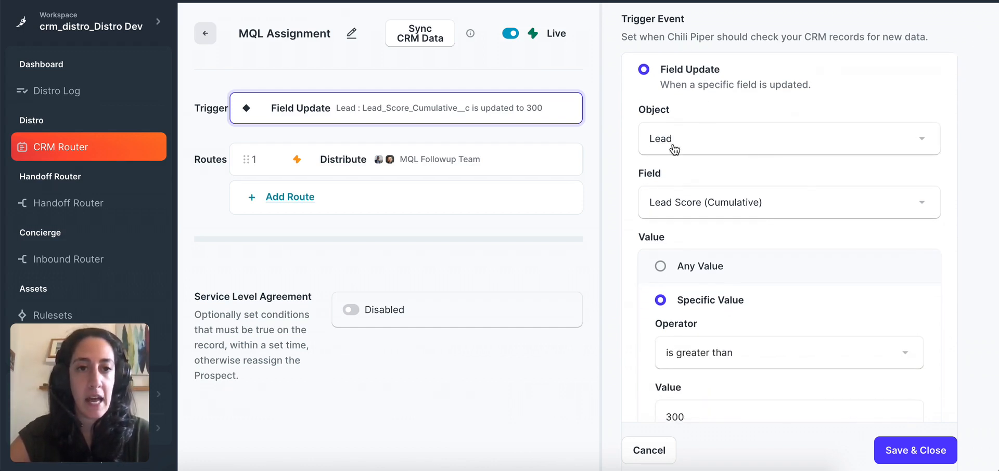
scroll("down", 3)
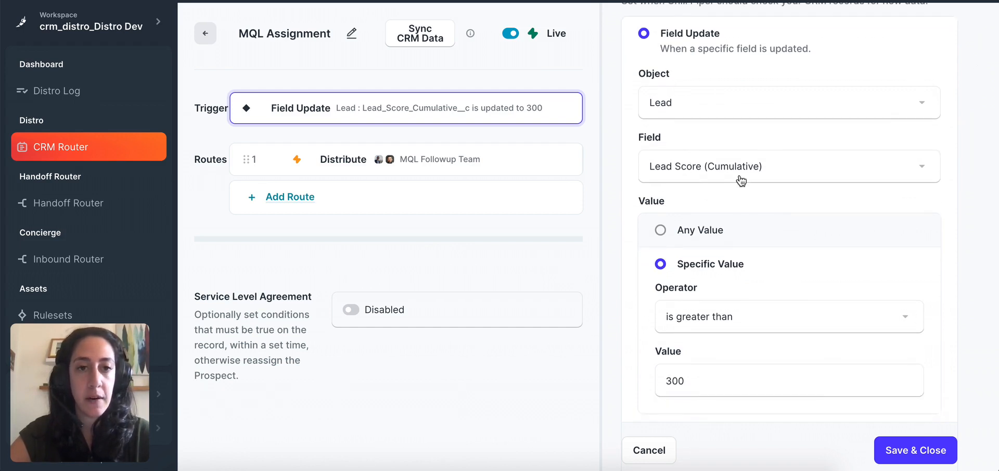
scroll("down", 3)
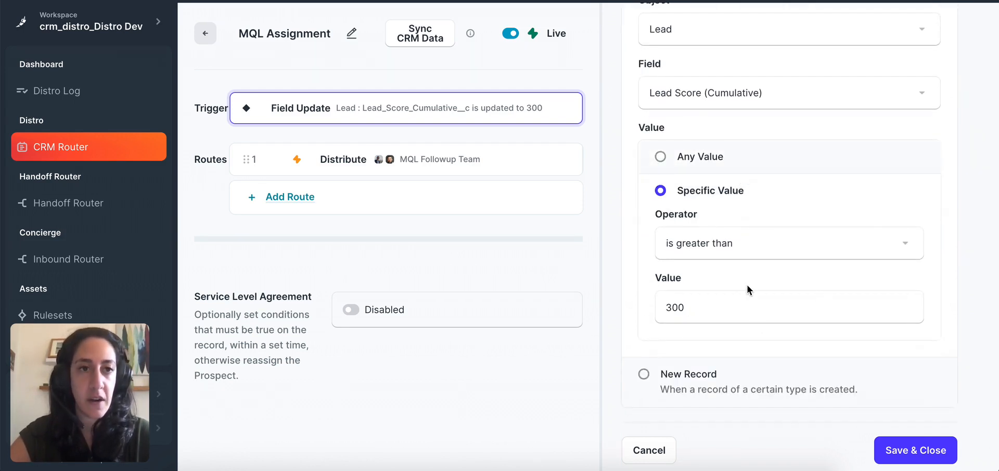
left_click(420, 160)
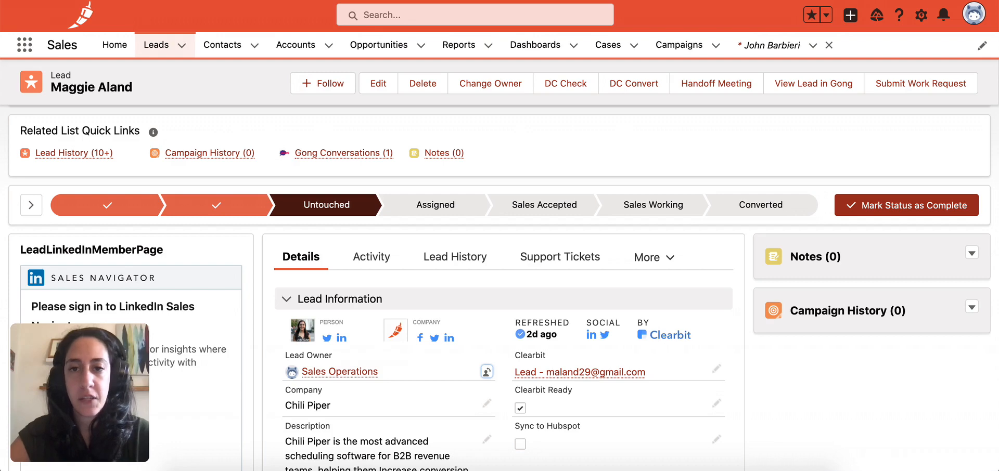
Step: Begin editing the lead's Lead Score (Cumulative) field, currently 280
scroll("down", 3)
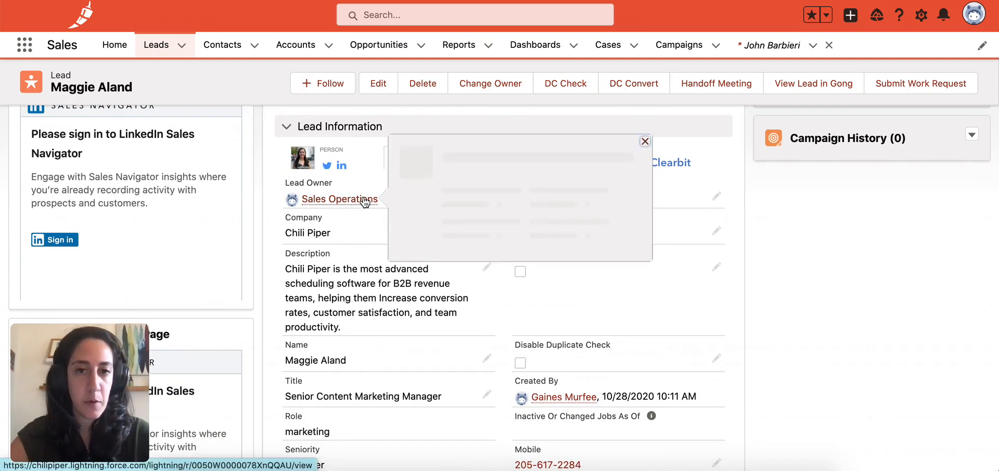
scroll("down", 3)
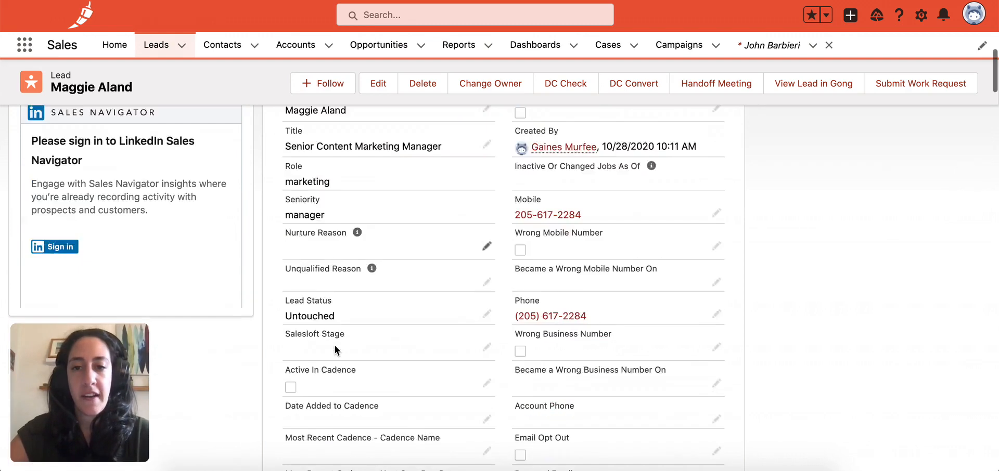
scroll("down", 3)
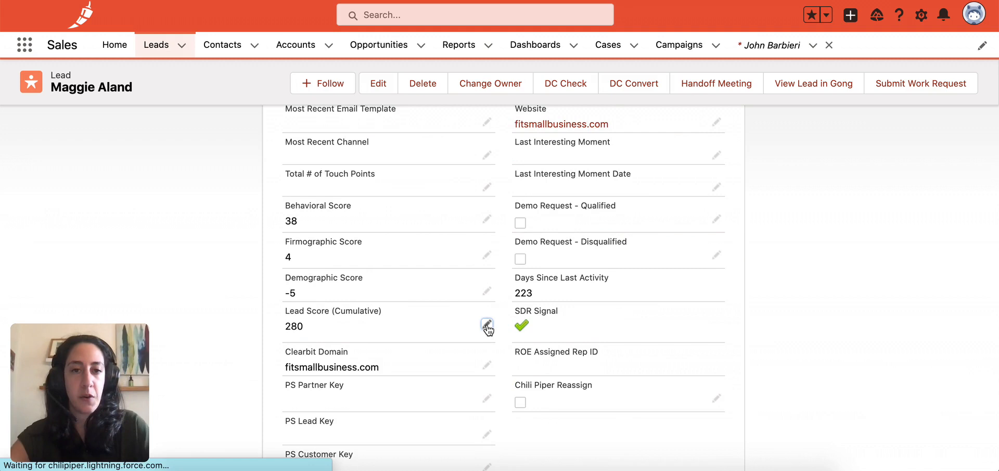
left_click(487, 325)
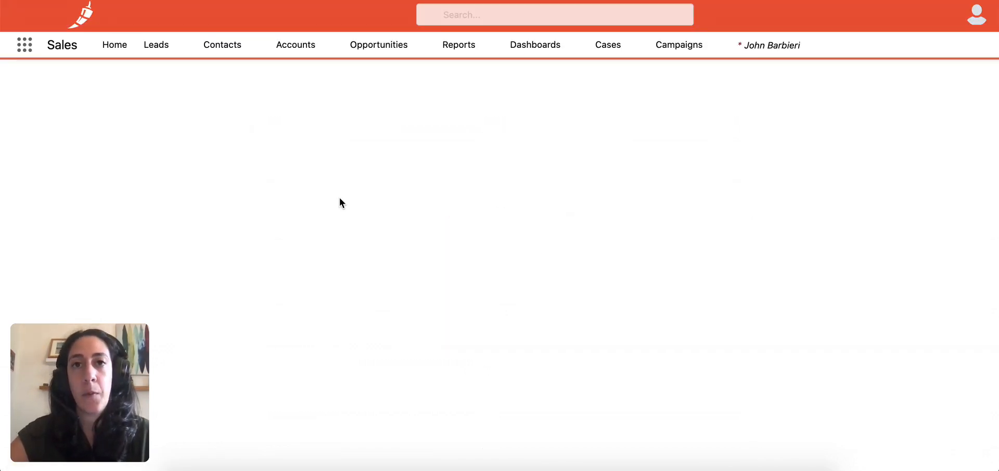
Step: Refresh the Salesforce lead page after raising the score above 300
left_click(156, 45)
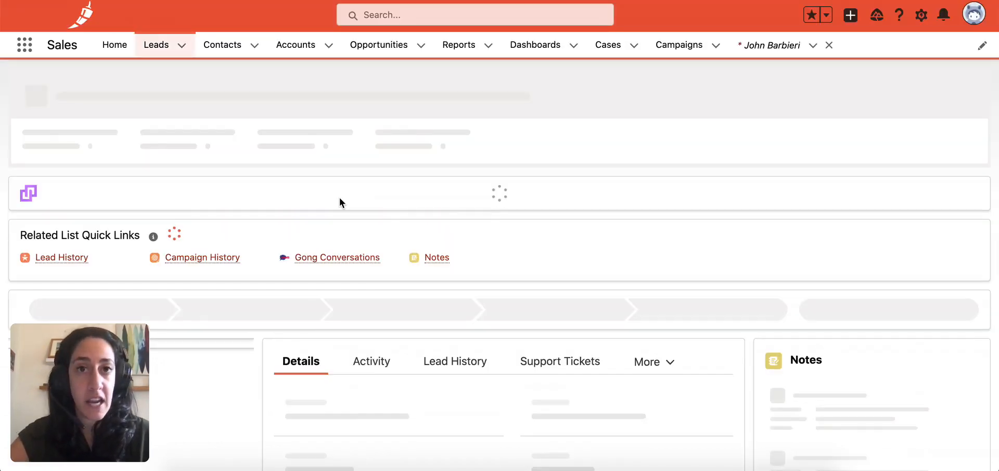